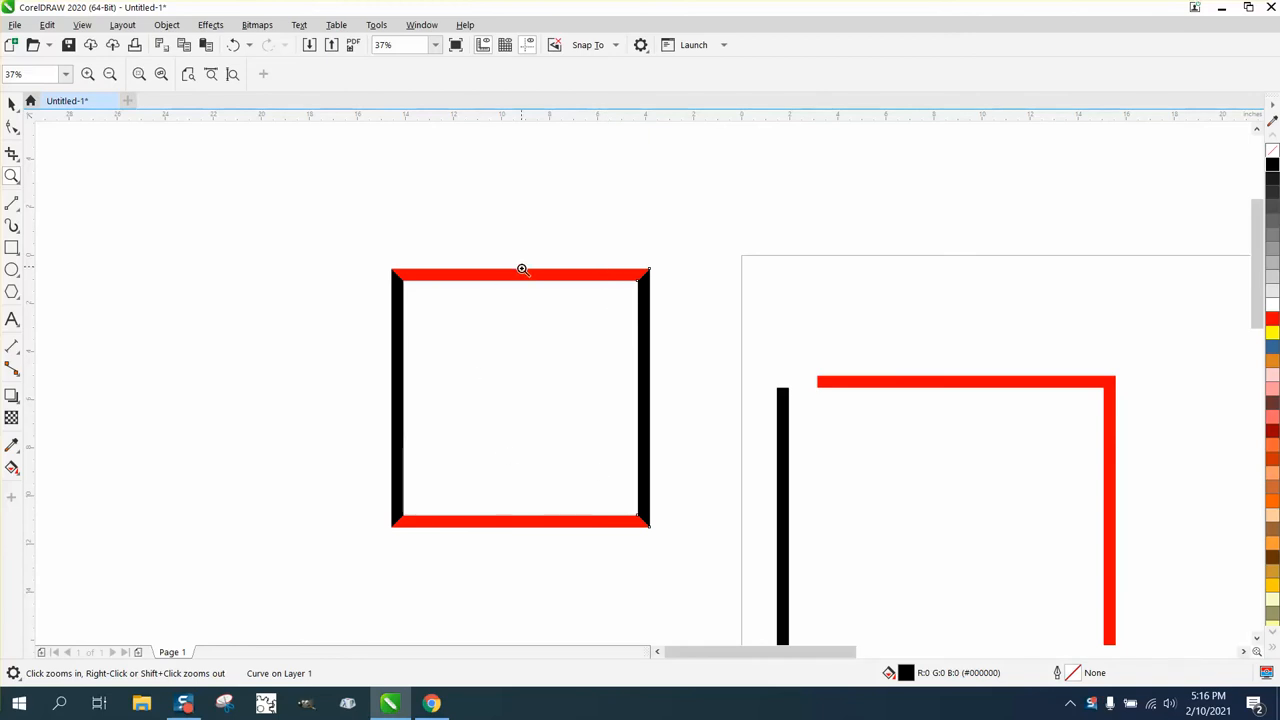
mouse_move(1097, 663)
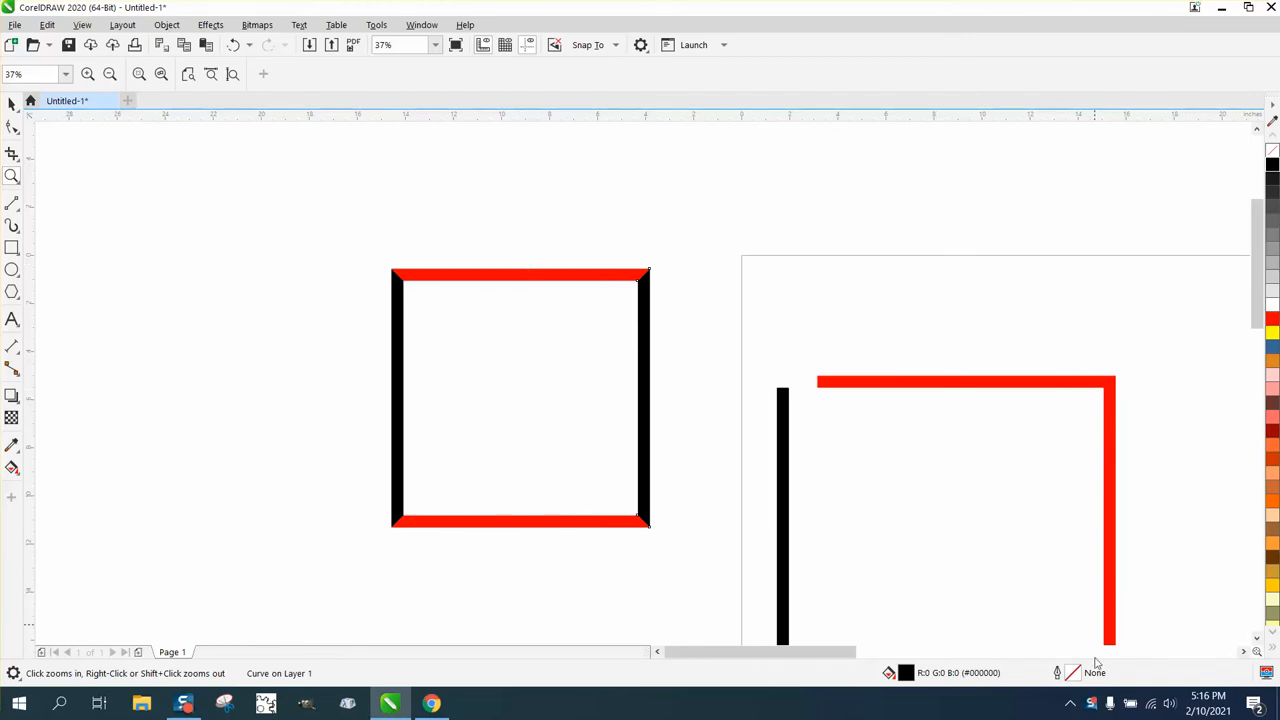
mouse_move(30, 131)
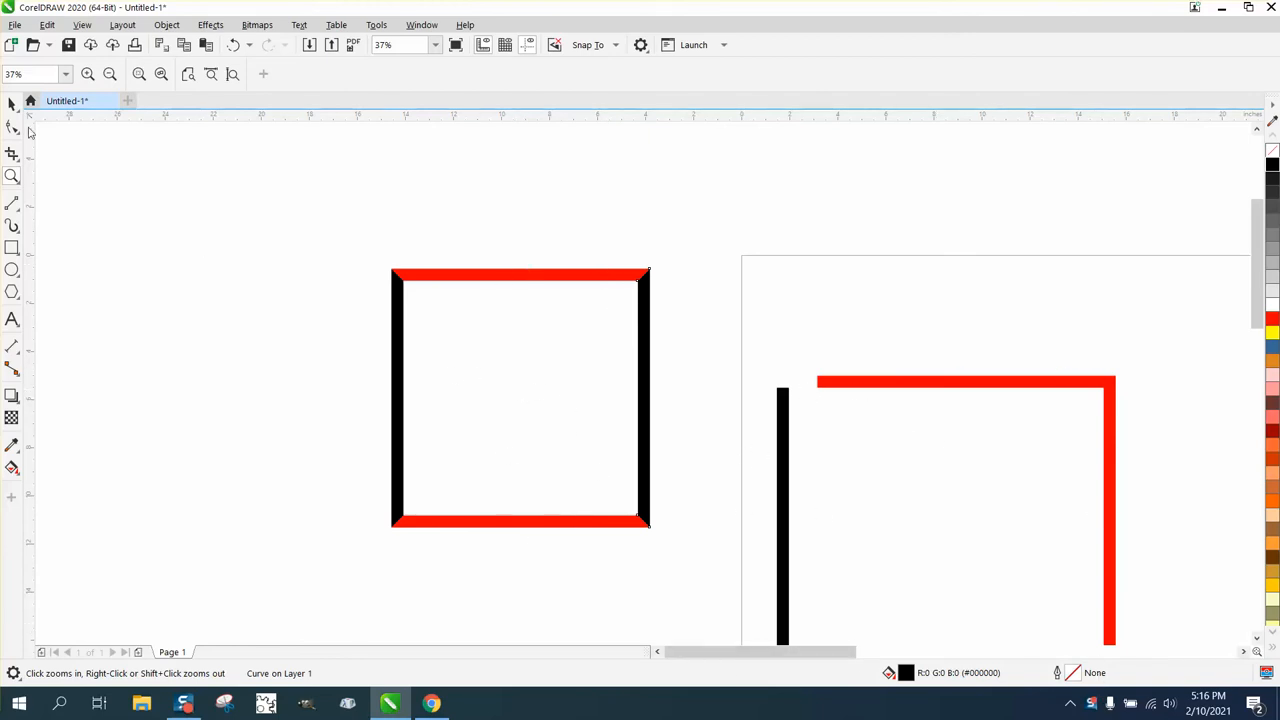
- Draw a vertical red line and give it a 0.5-inch outline with set corners
click(519, 275)
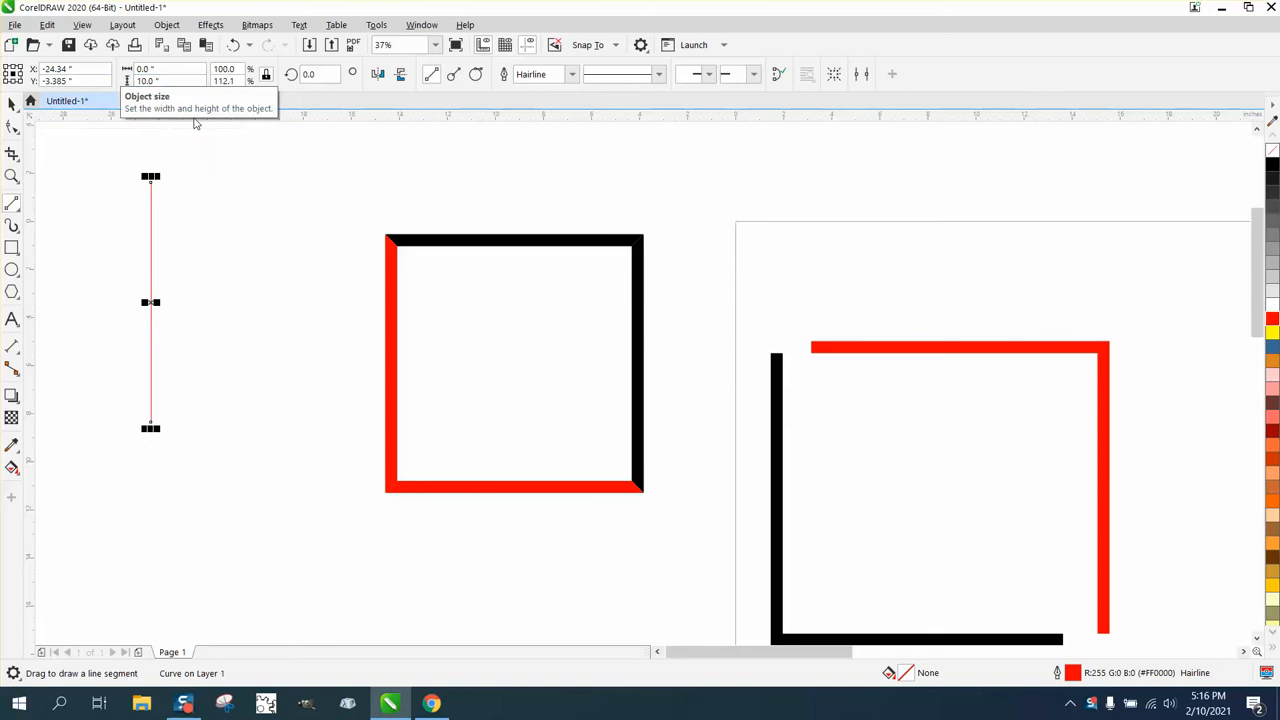
mouse_move(1075, 678)
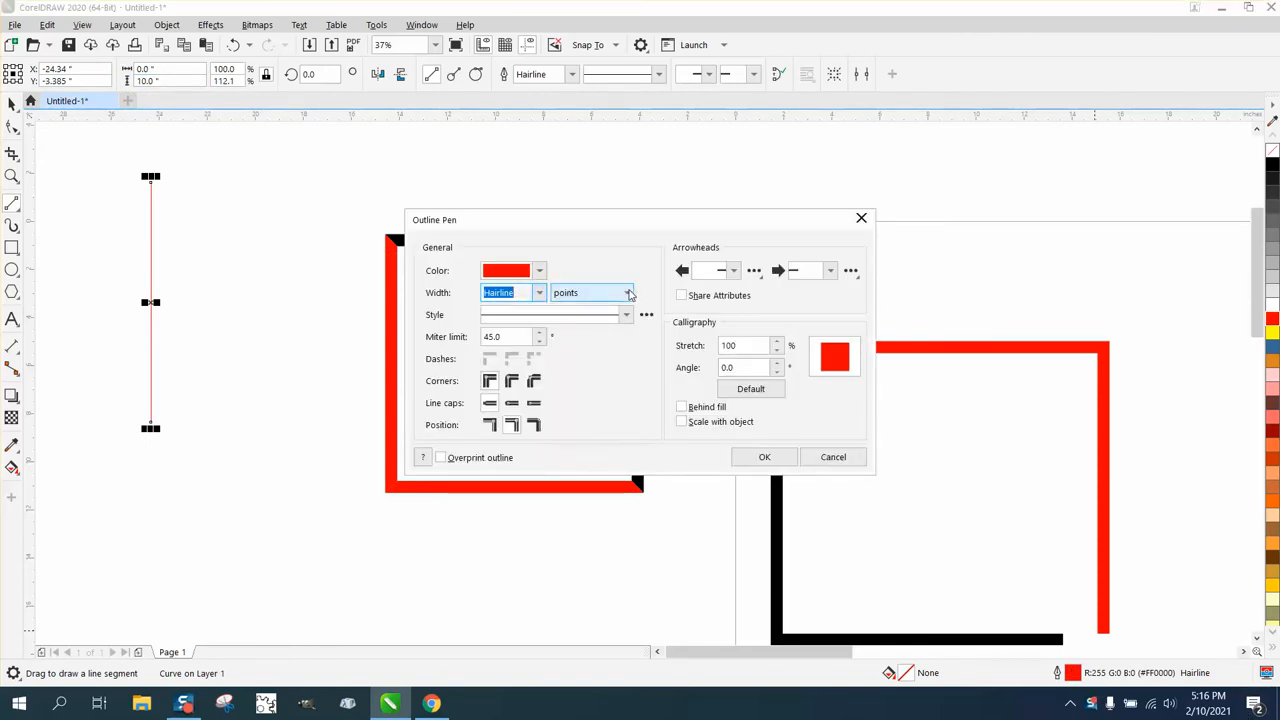
click(628, 292)
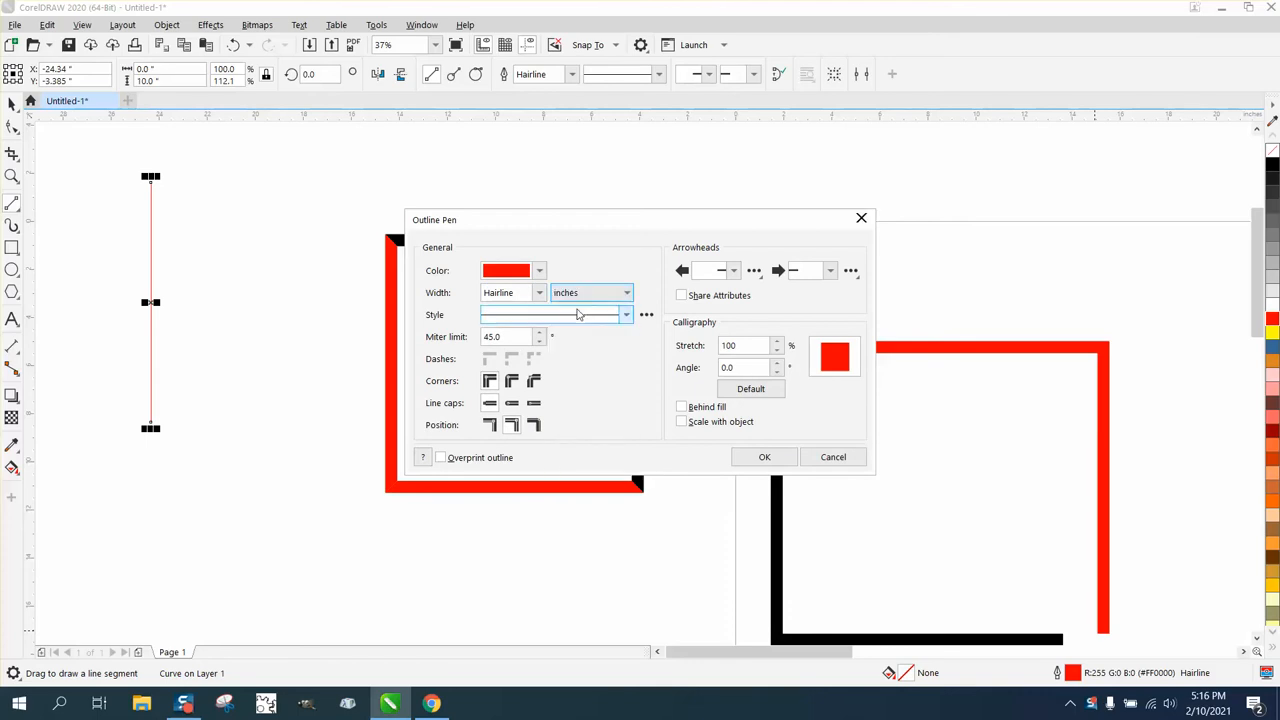
click(538, 292)
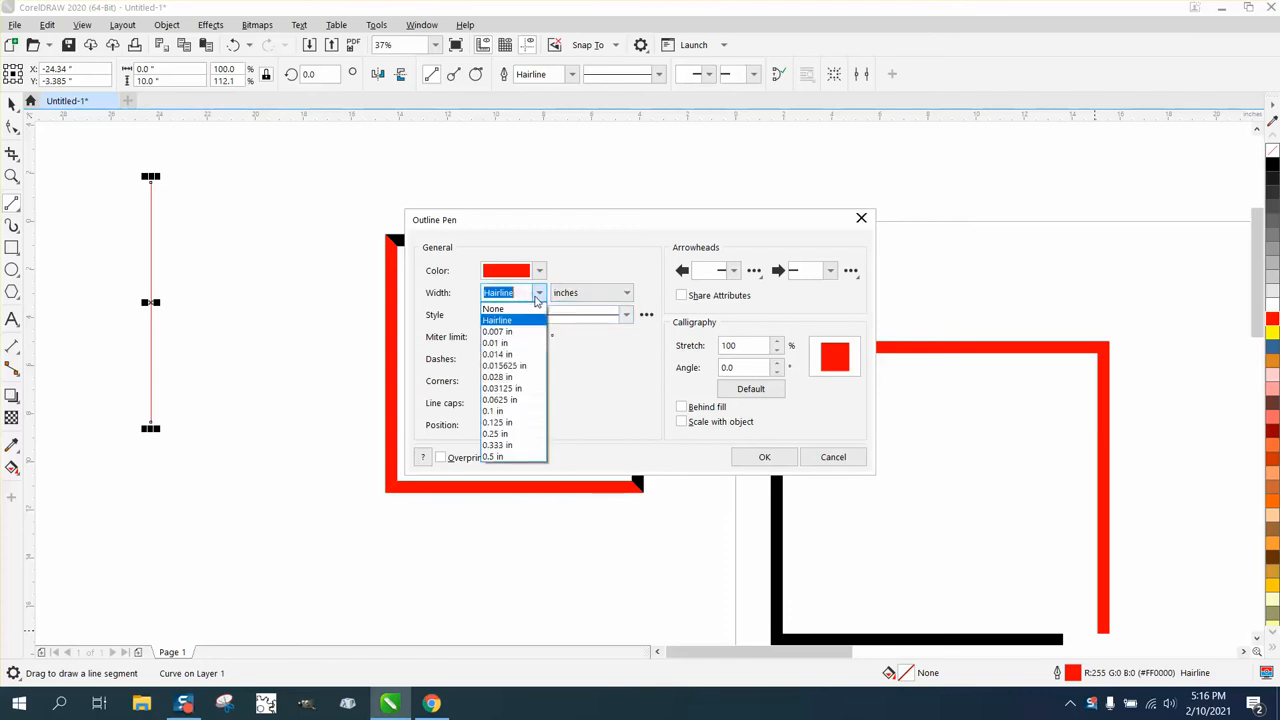
click(493, 456)
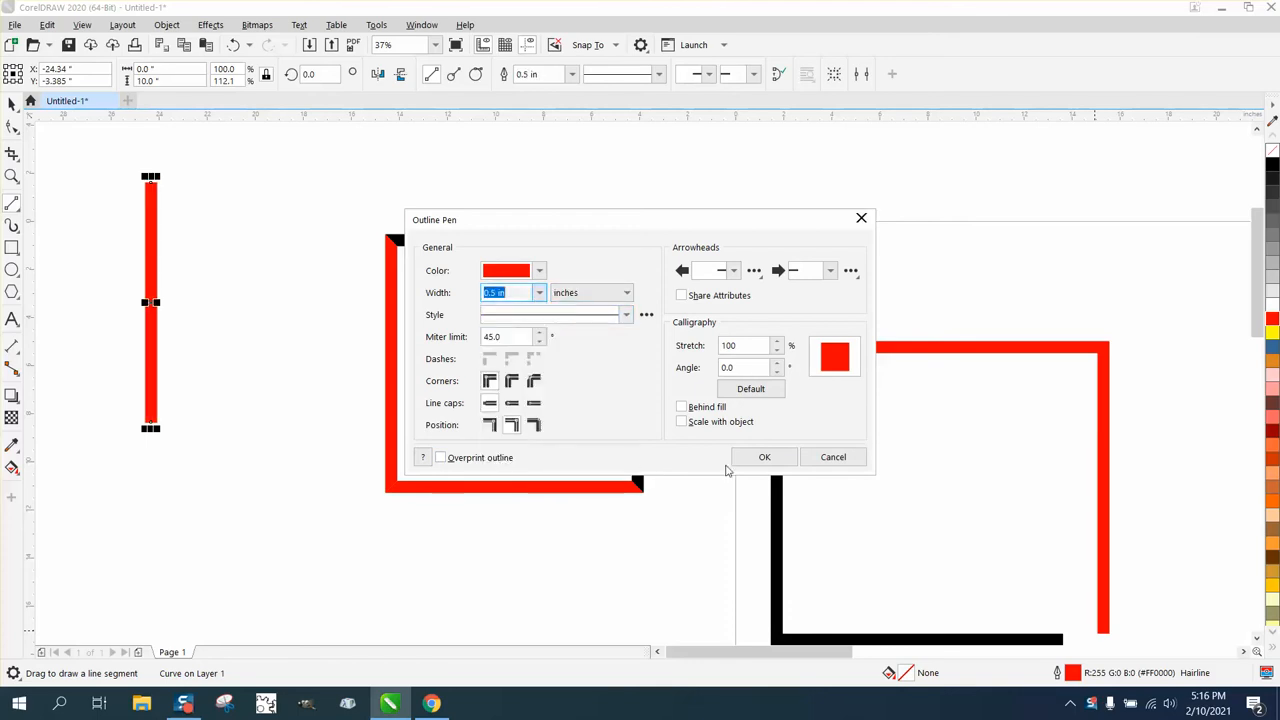
click(534, 380)
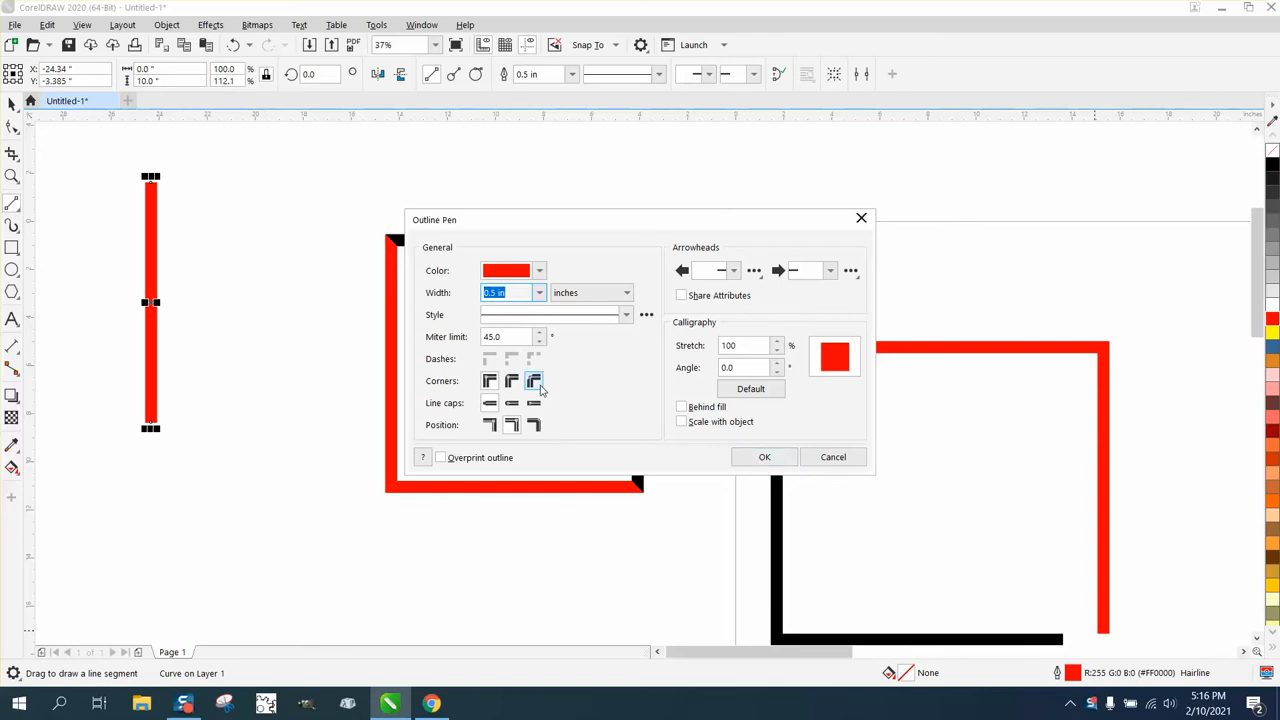
click(535, 381)
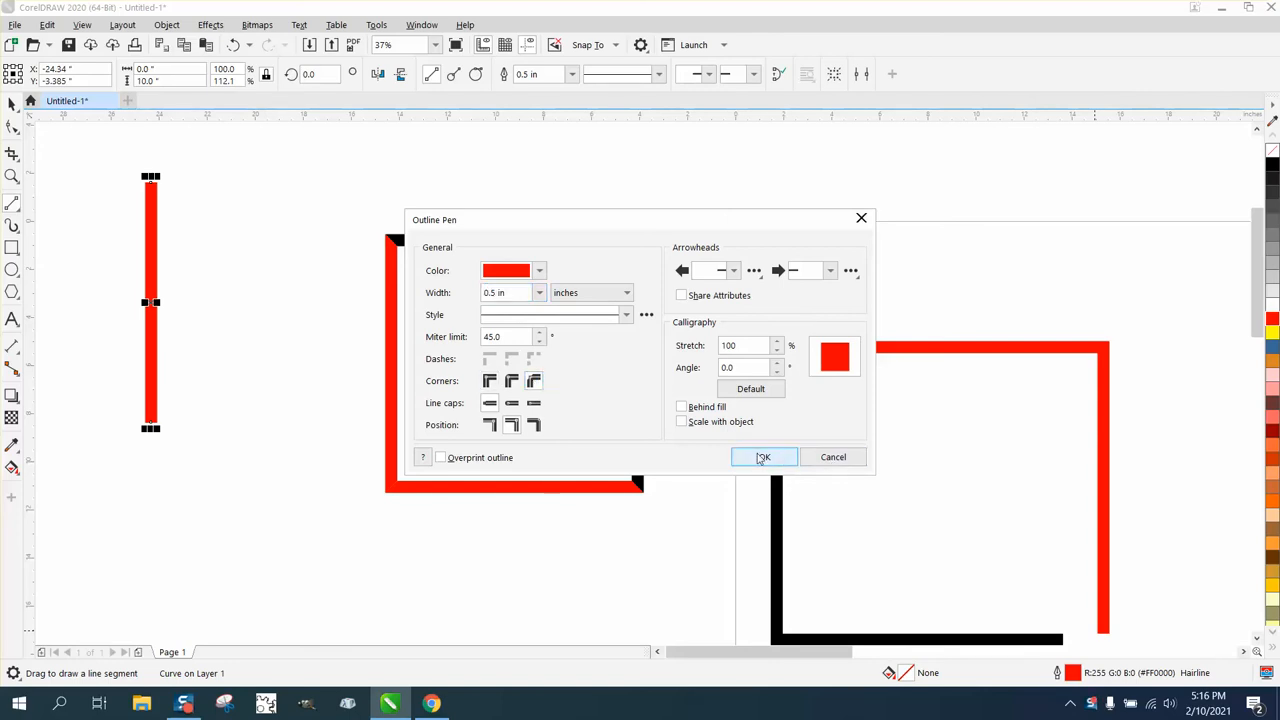
click(763, 457)
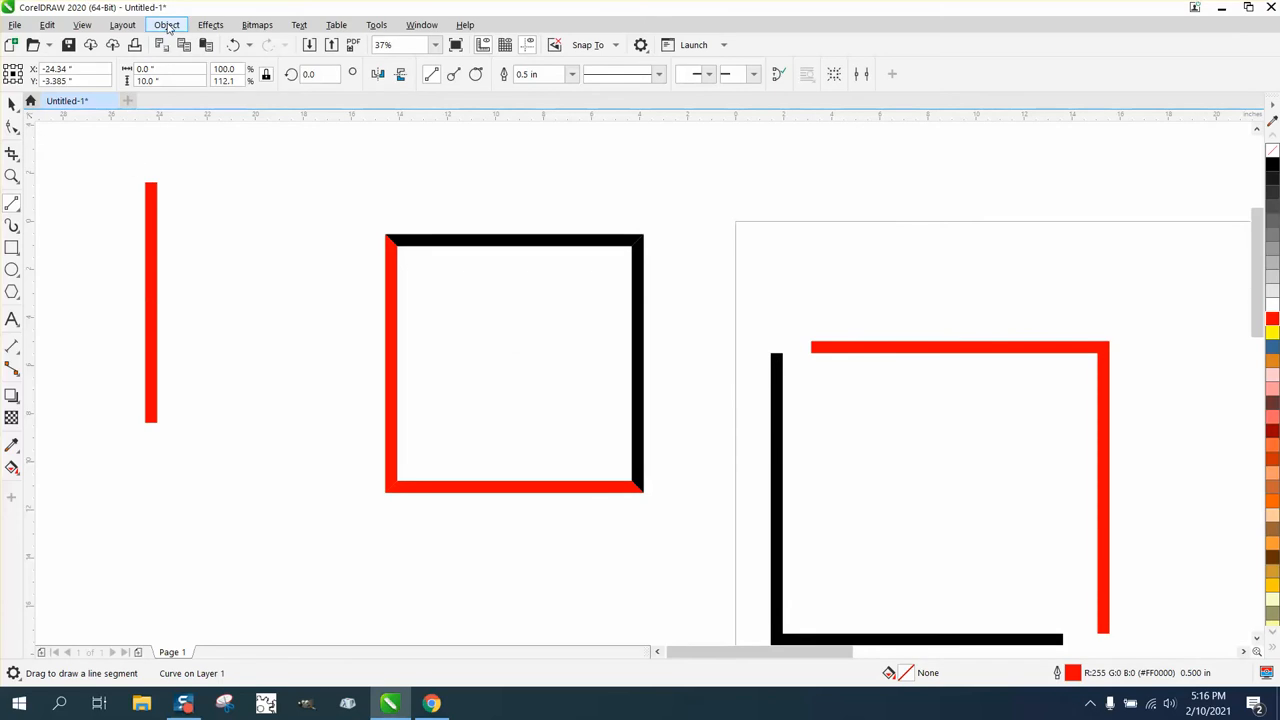
- Convert the red line's outline to an object and select a corner node of the bar
click(166, 24)
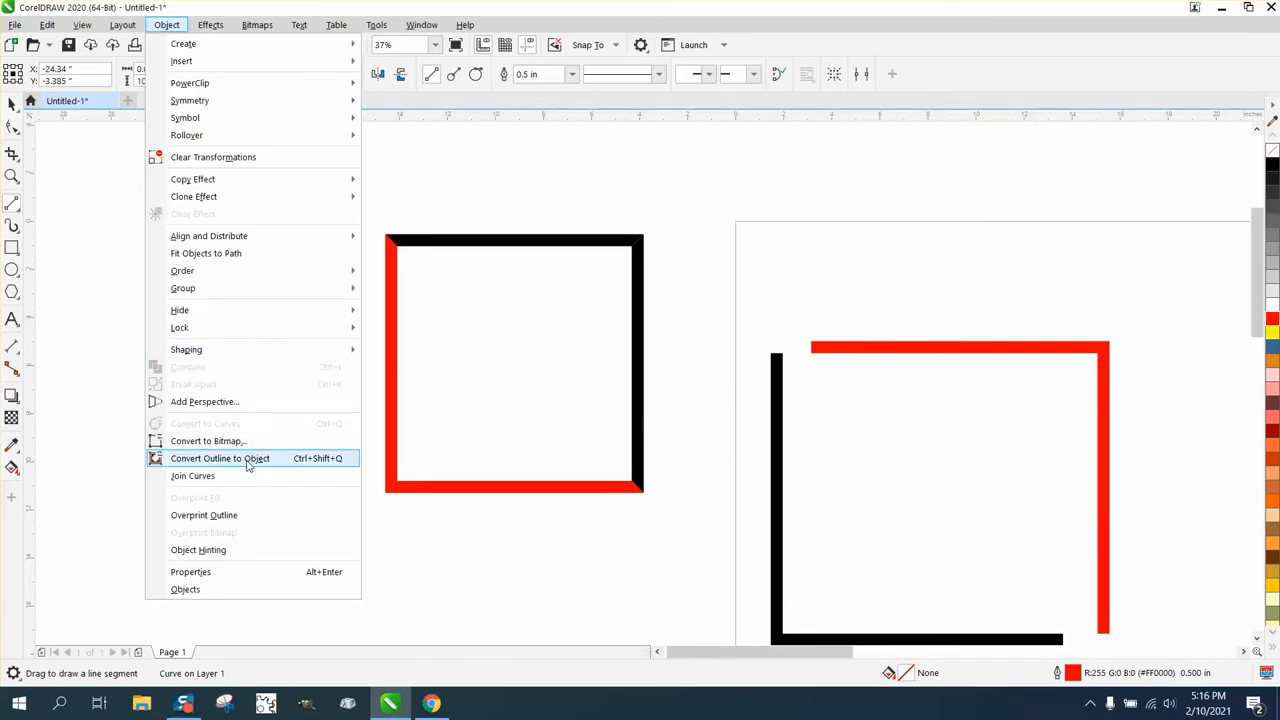
click(220, 458)
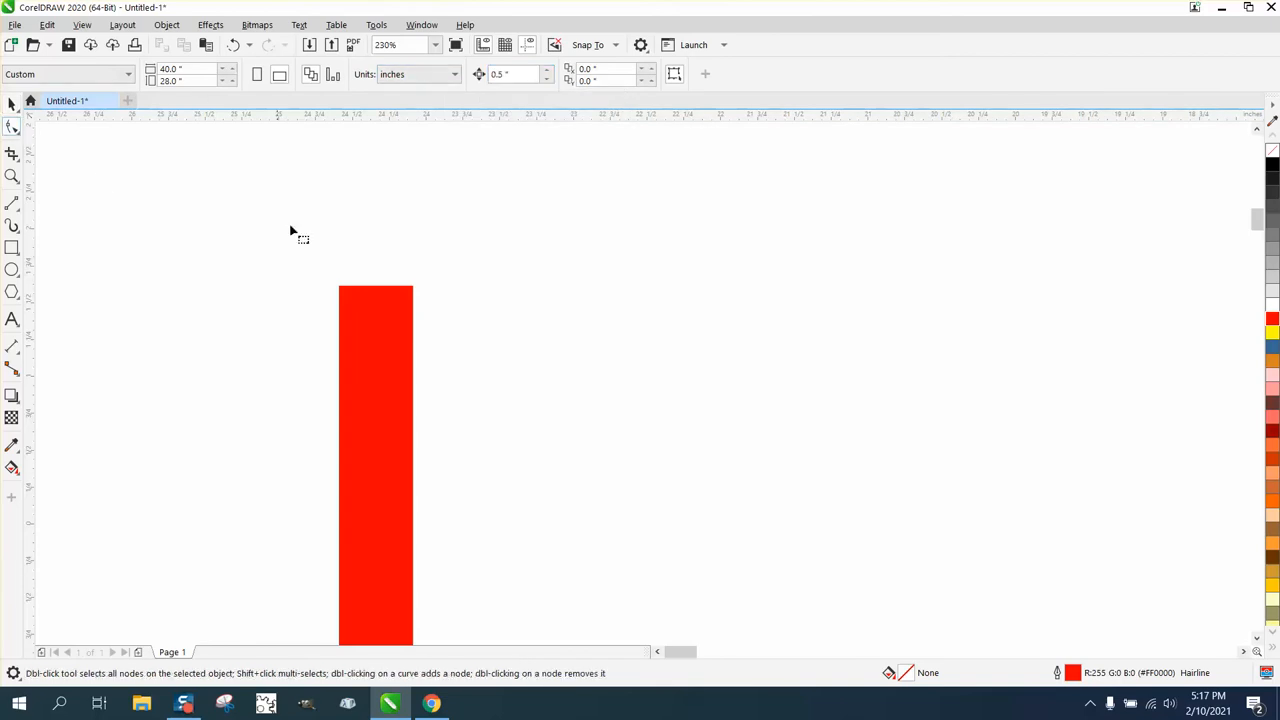
click(13, 127)
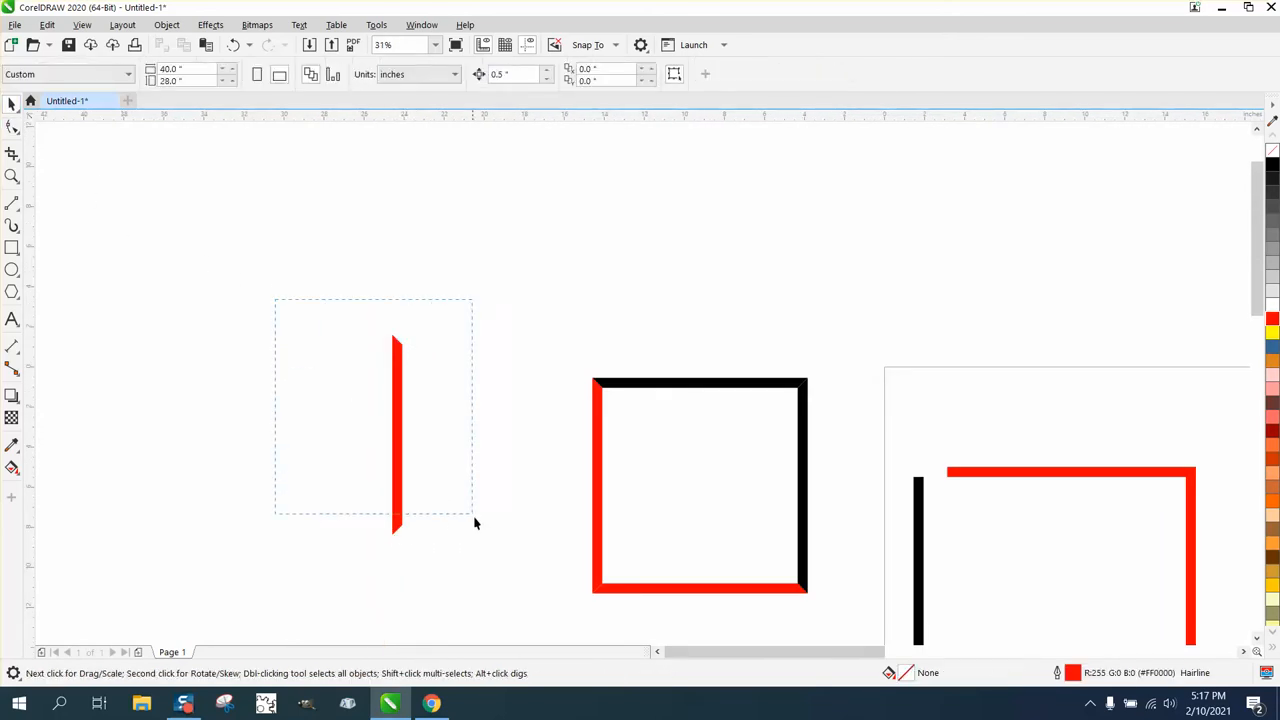
- Place two copies of the angled red bar side by side to its left
click(396, 435)
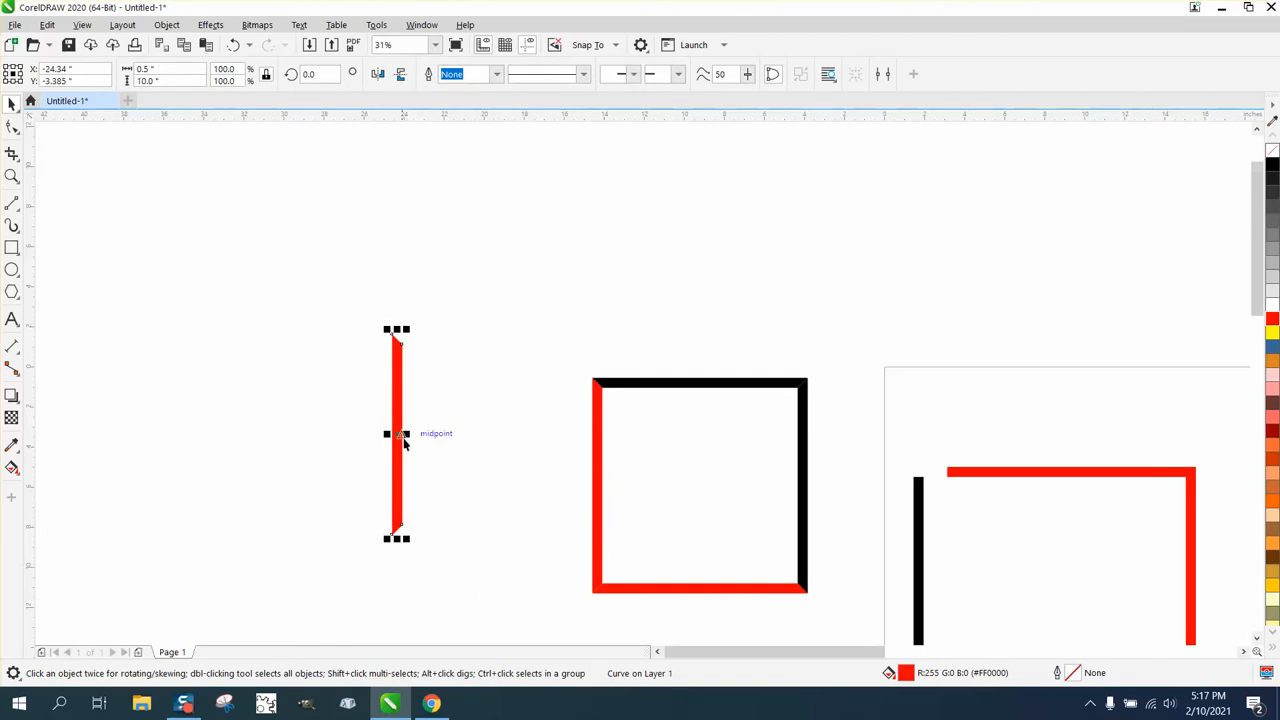
drag(397, 435, 362, 440)
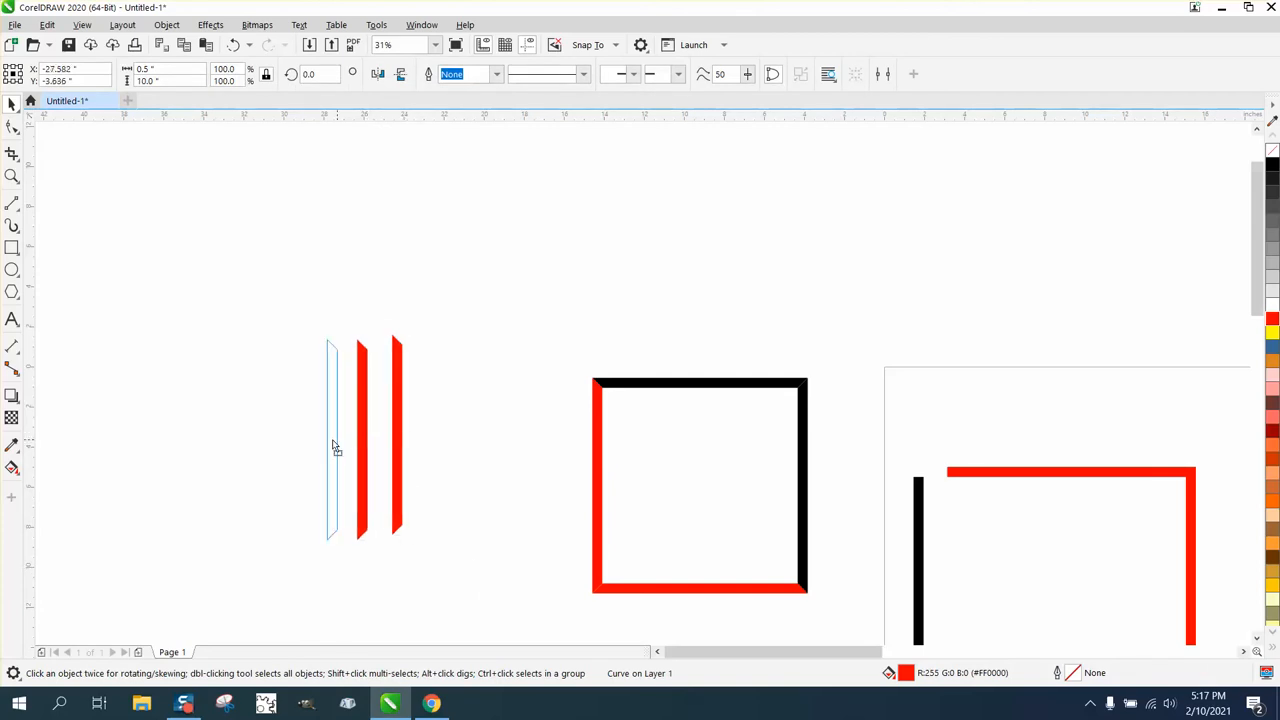
drag(332, 445, 298, 445)
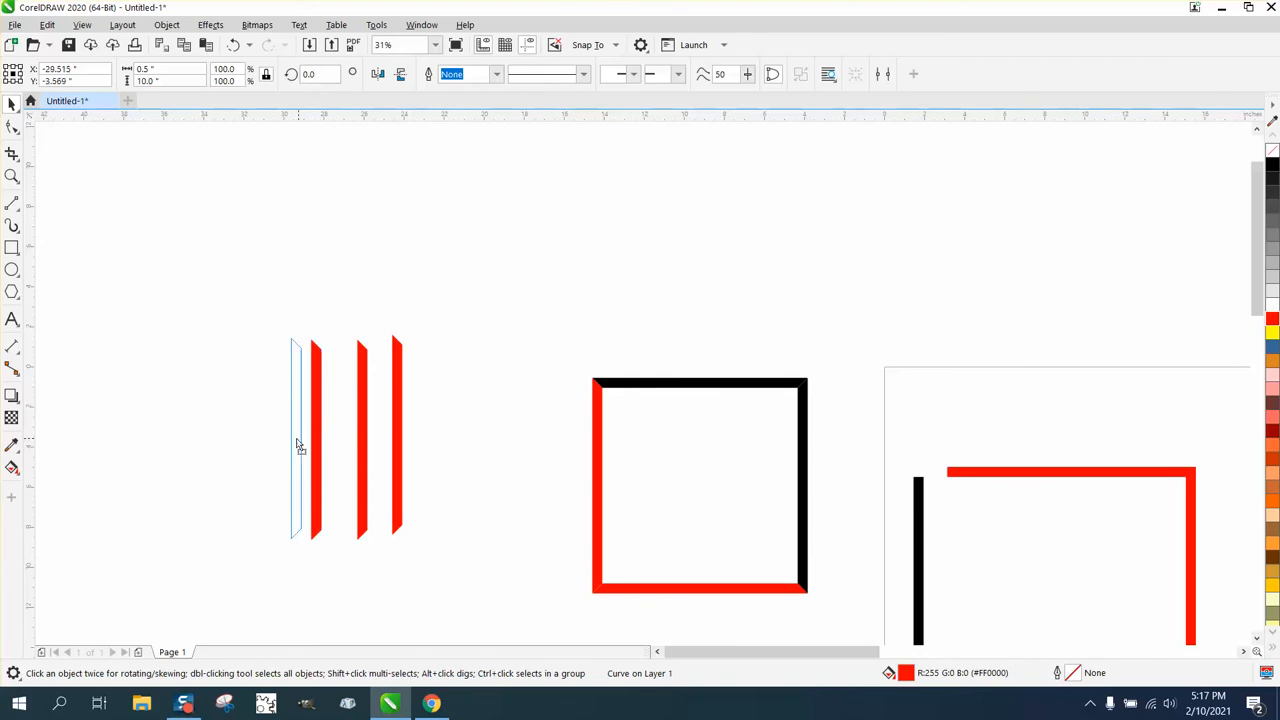
click(297, 440)
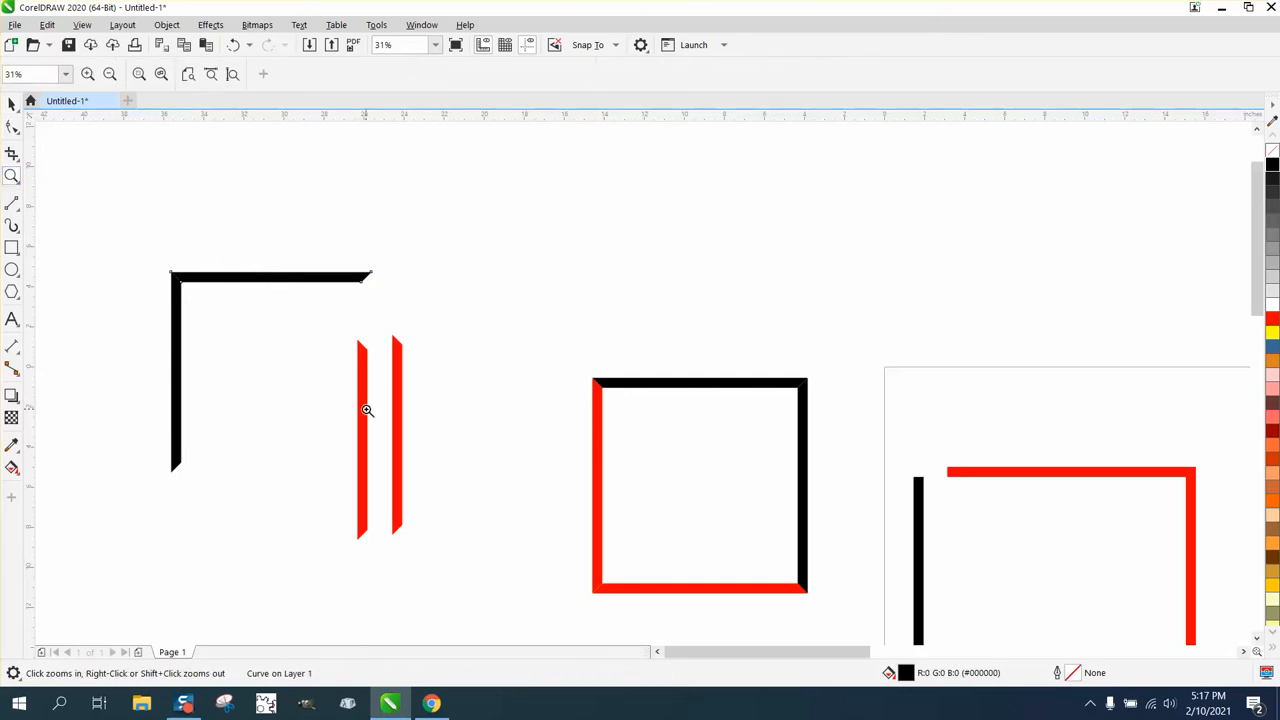
- Position the red bars as the right and bottom sides, then zoom into the bottom-left corner
click(270, 277)
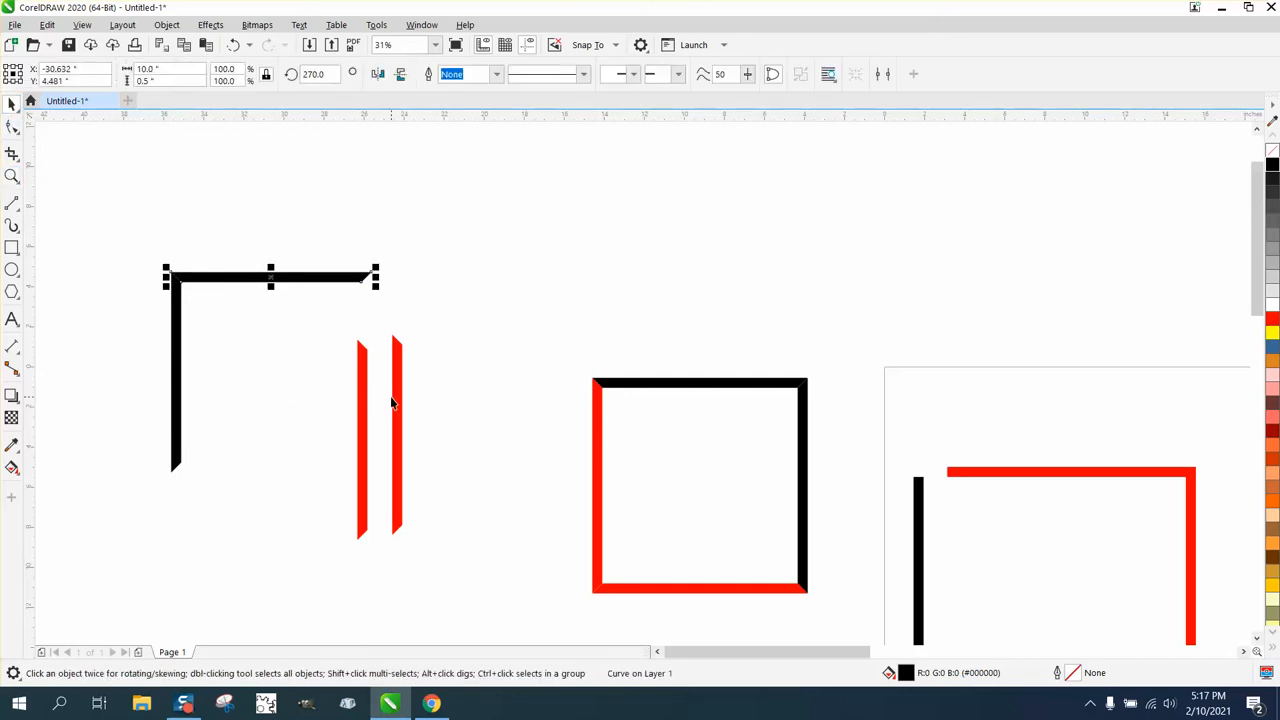
click(380, 435)
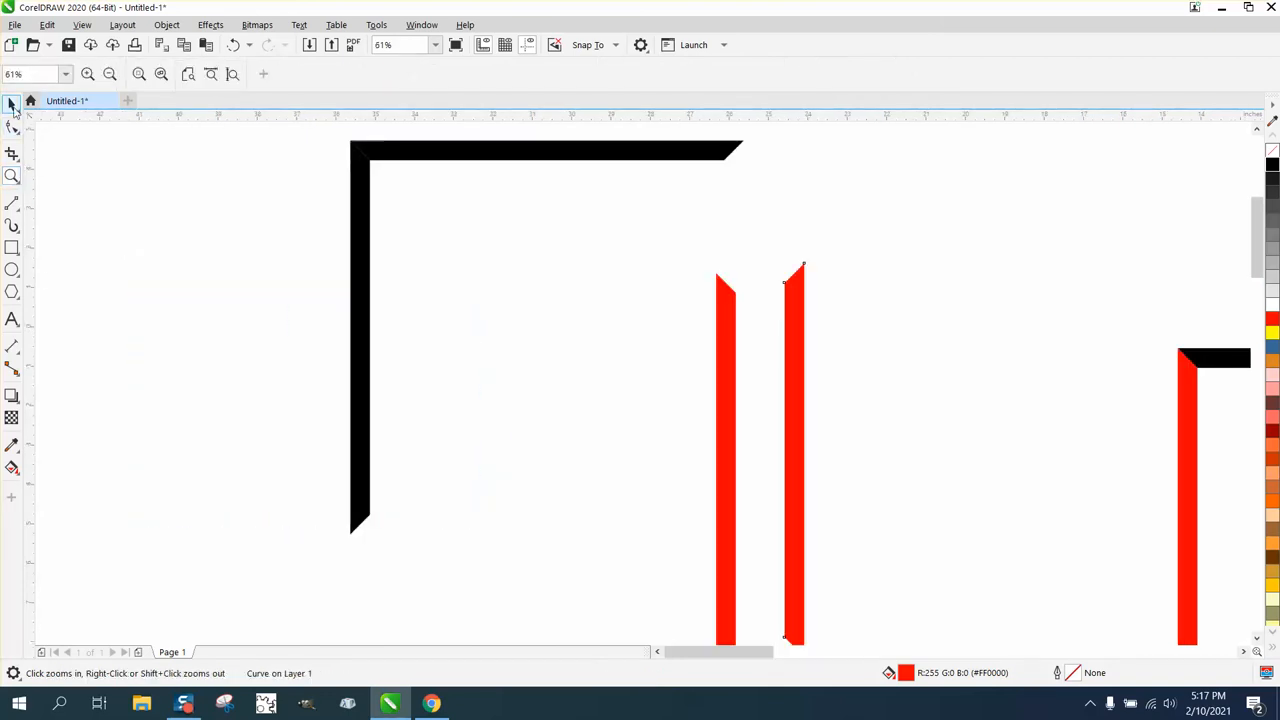
click(785, 280)
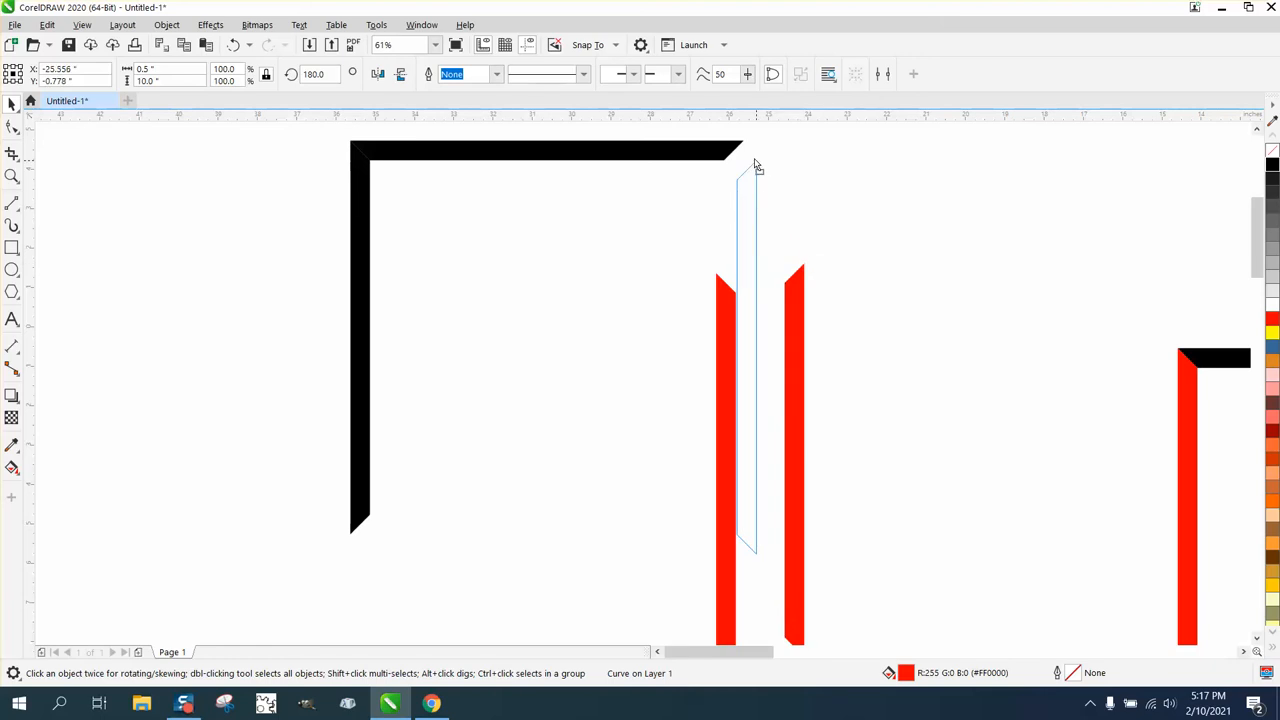
click(725, 340)
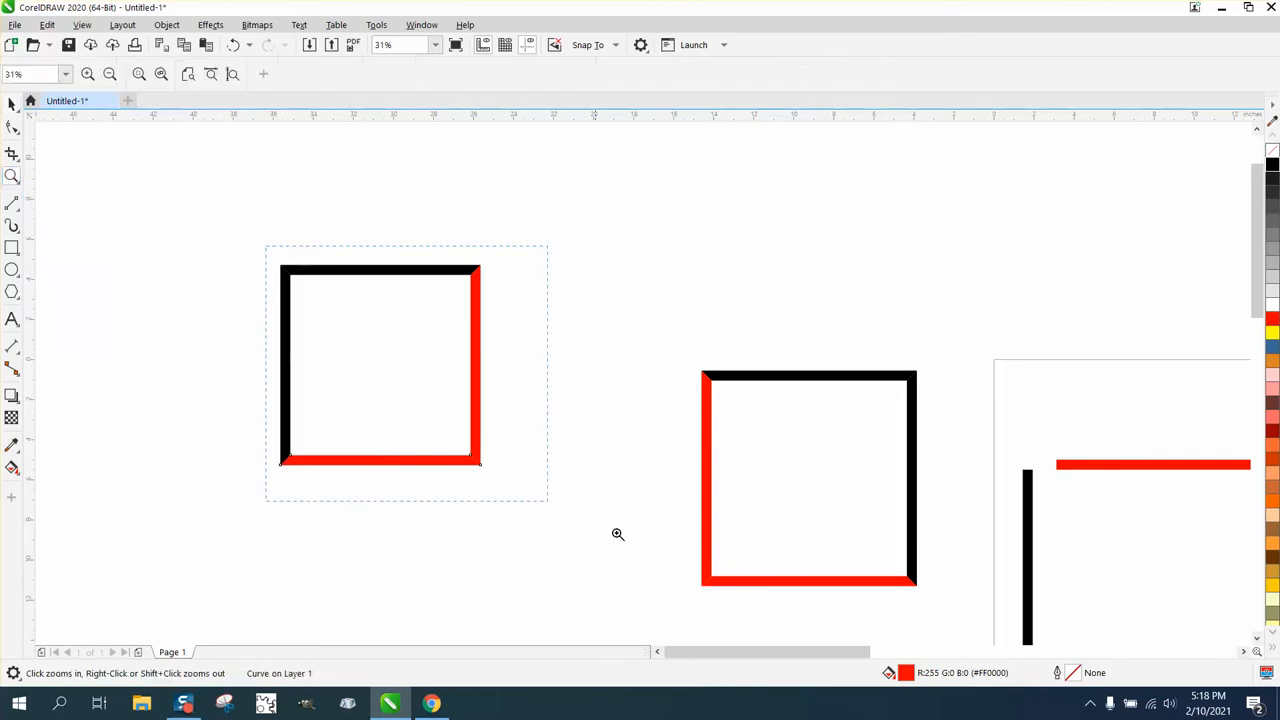
click(618, 534)
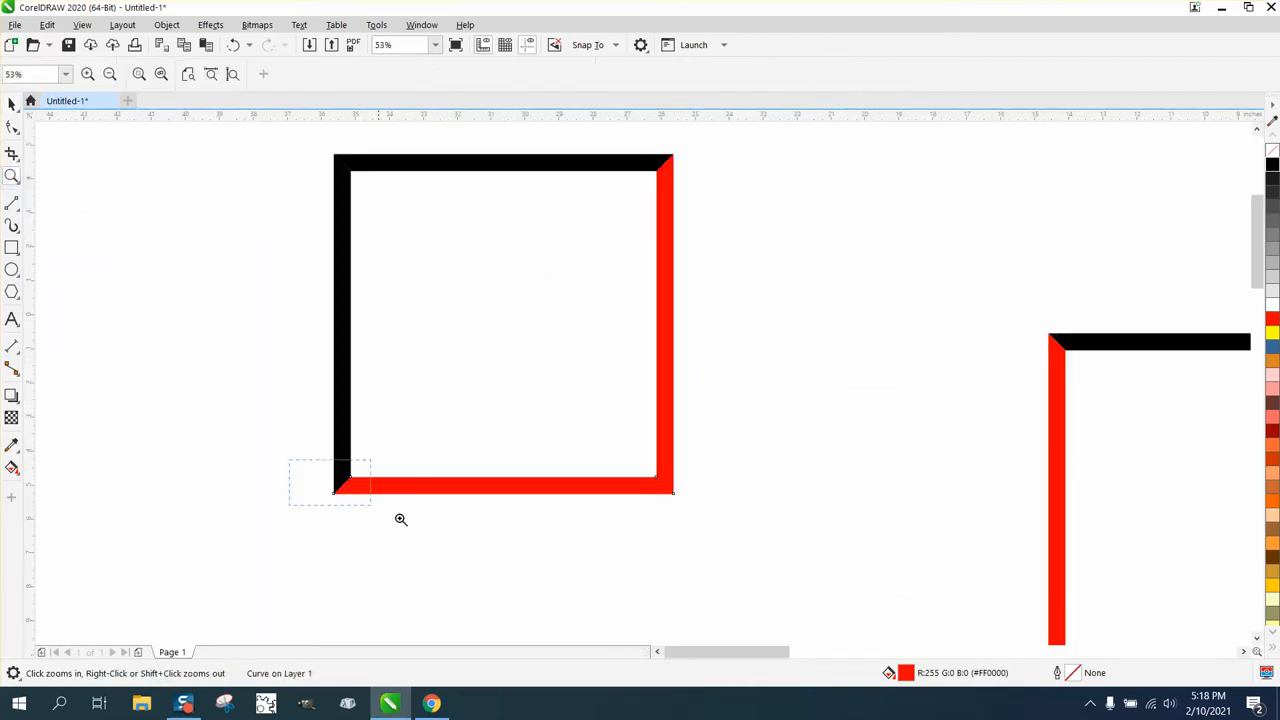